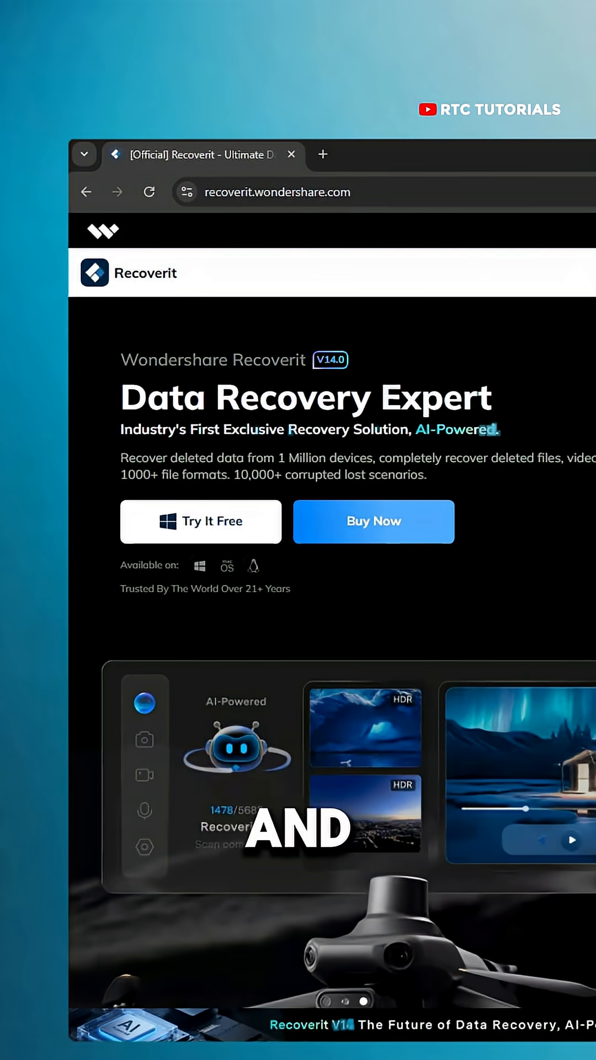
# - Download the free Recoverit installer via the 'Try It Free' button on recoverit.wondershare.com
pyautogui.click(200, 522)
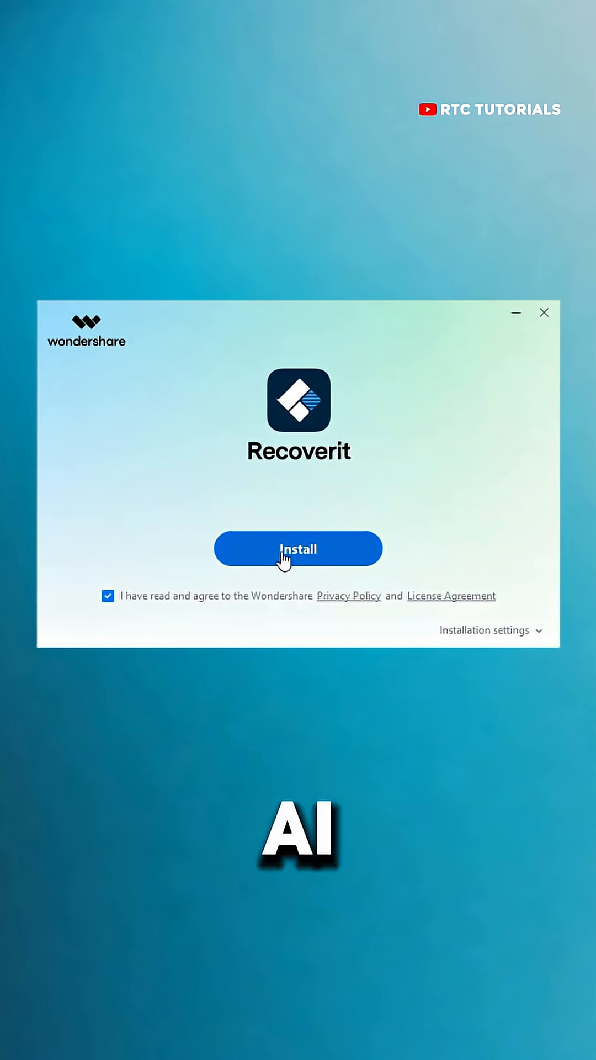
# - Install Recoverit, launch it with Start Now, and scan Local Disk (E:) for deleted files
pyautogui.click(299, 549)
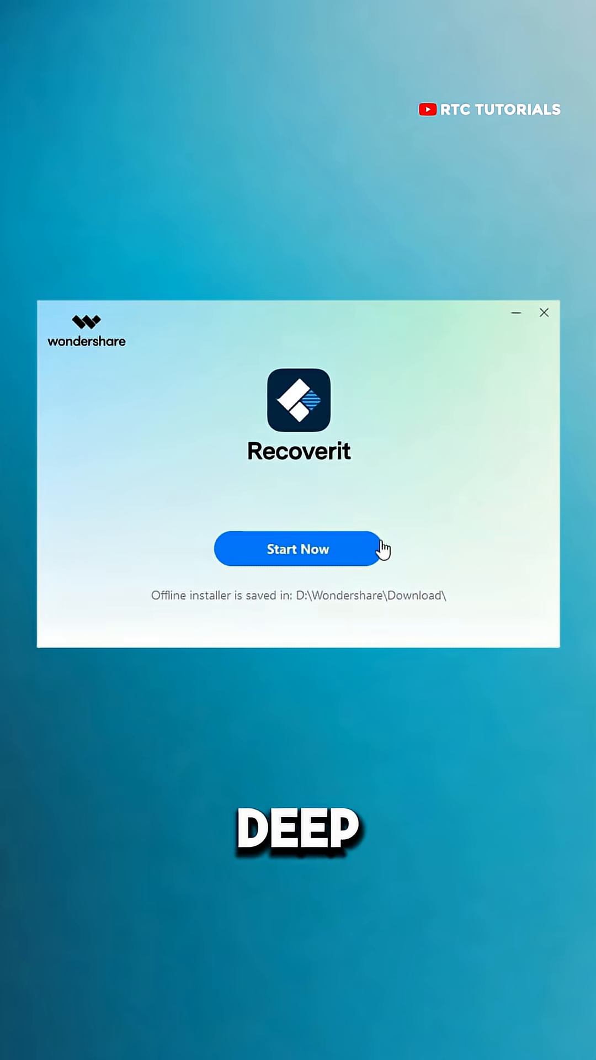
pyautogui.click(298, 549)
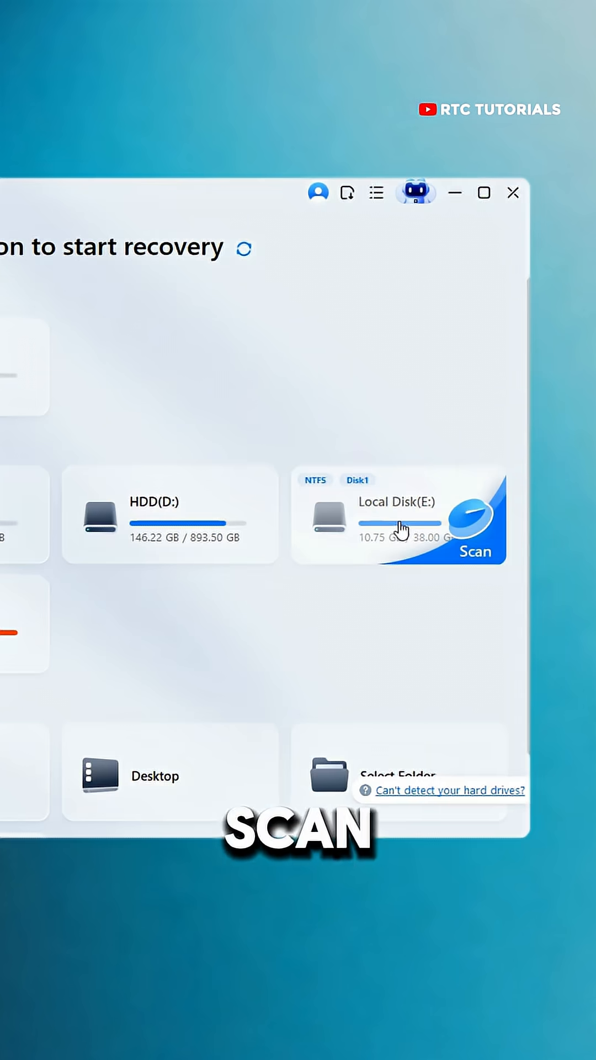
pyautogui.click(475, 545)
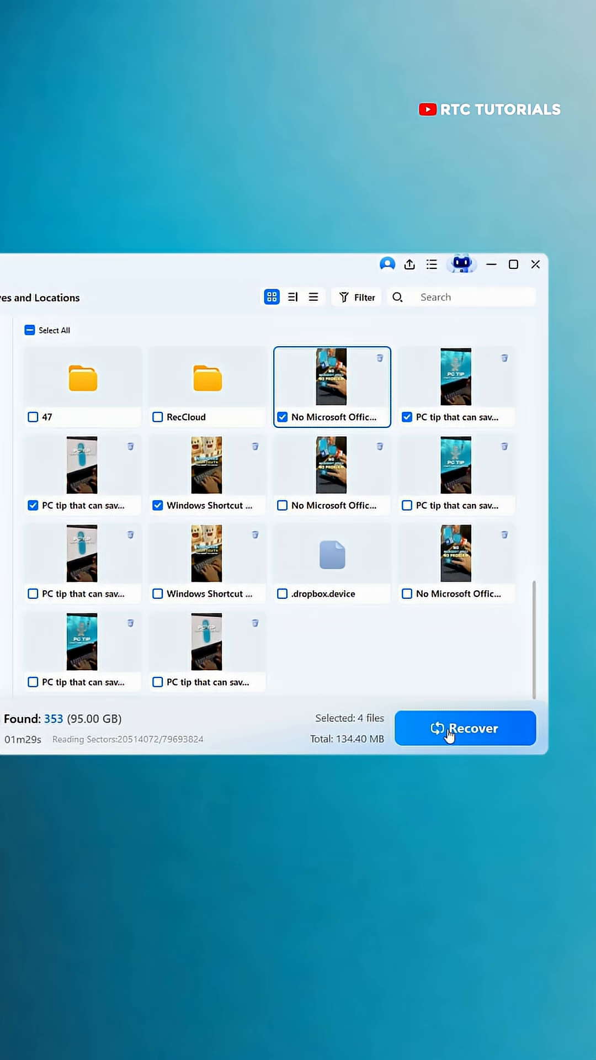
# - Recover the four checked files to HDD (D:) and show their recovery folder in File Explorer
pyautogui.click(465, 728)
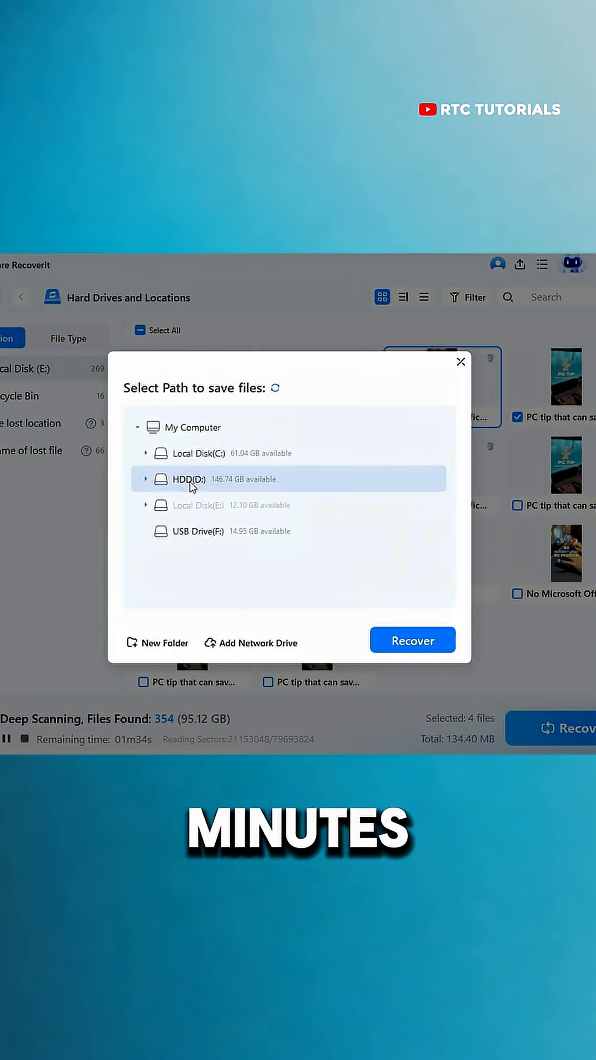
pyautogui.click(412, 639)
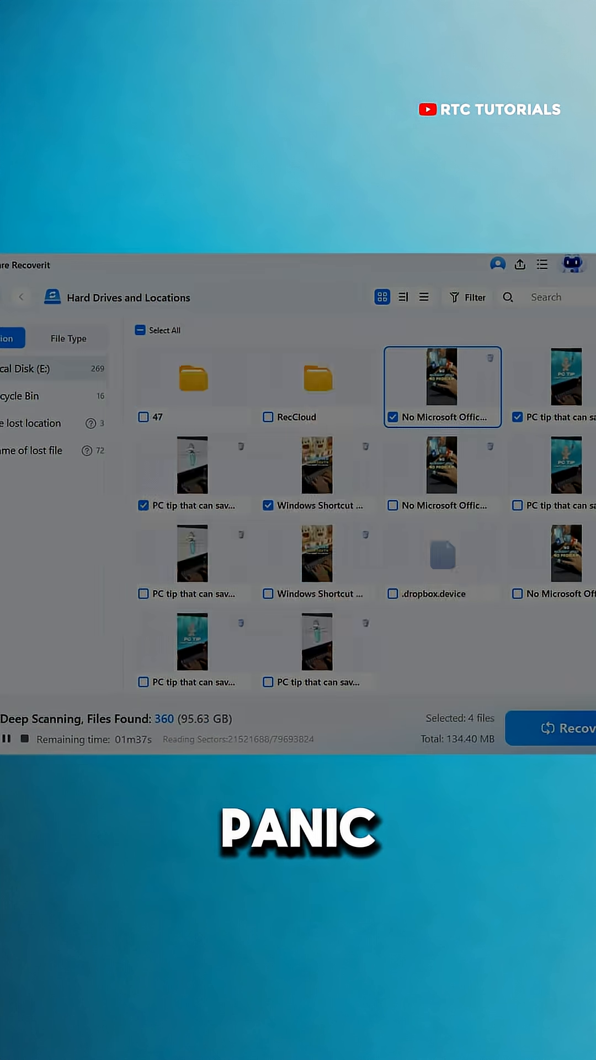
pyautogui.click(564, 728)
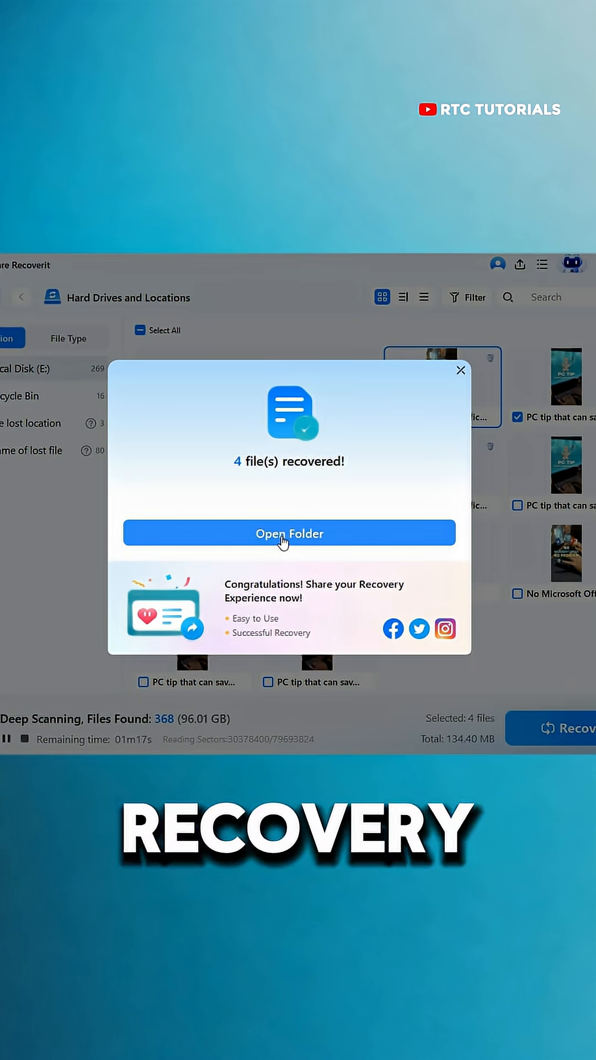
pyautogui.click(289, 533)
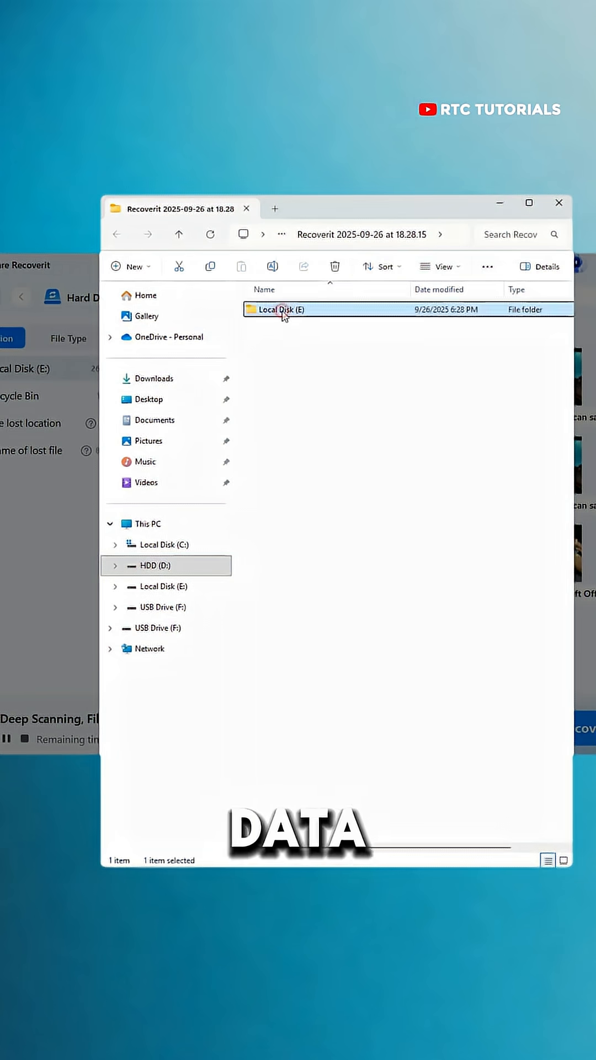